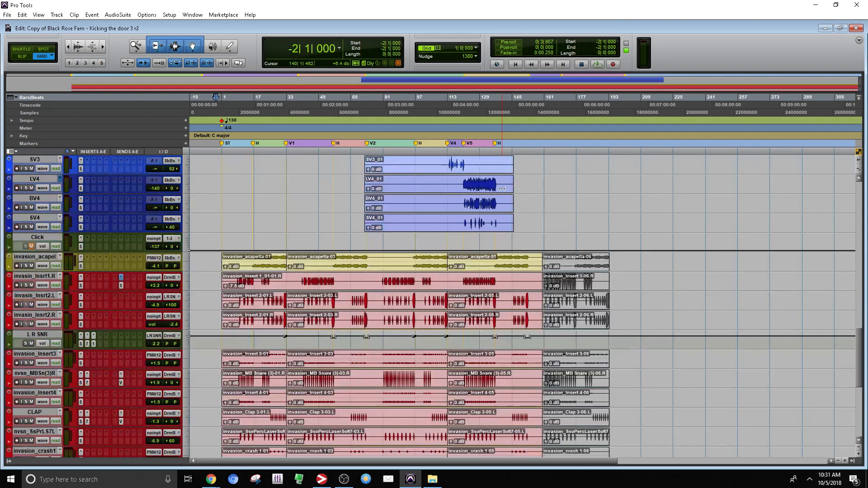
Scroll the mixer to show each track's first insert, an SSL E-Channel
scroll("down", 3)
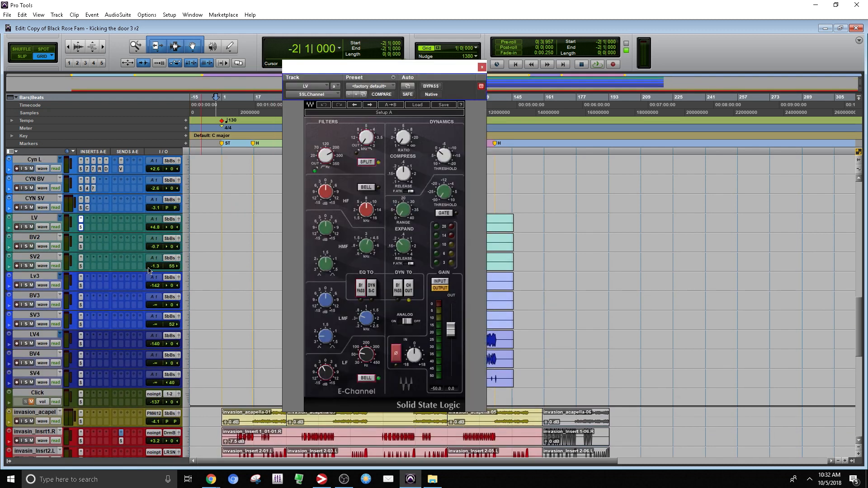
mouse_move(482, 66)
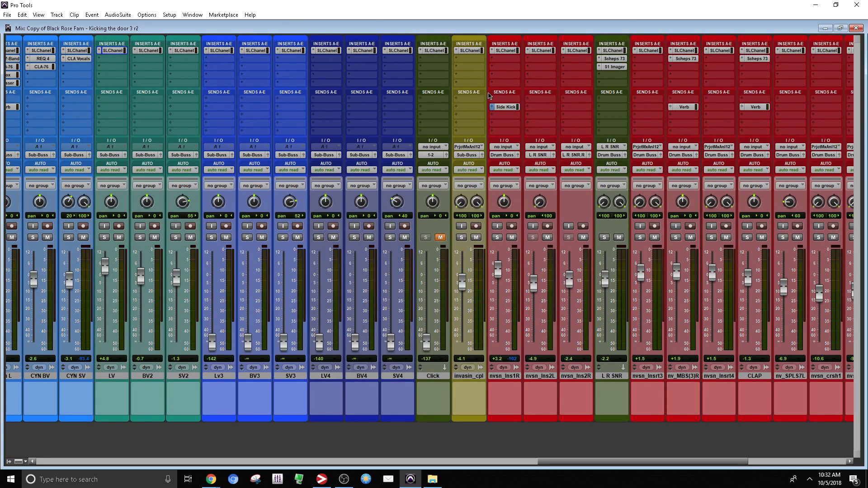
scroll("right", 3)
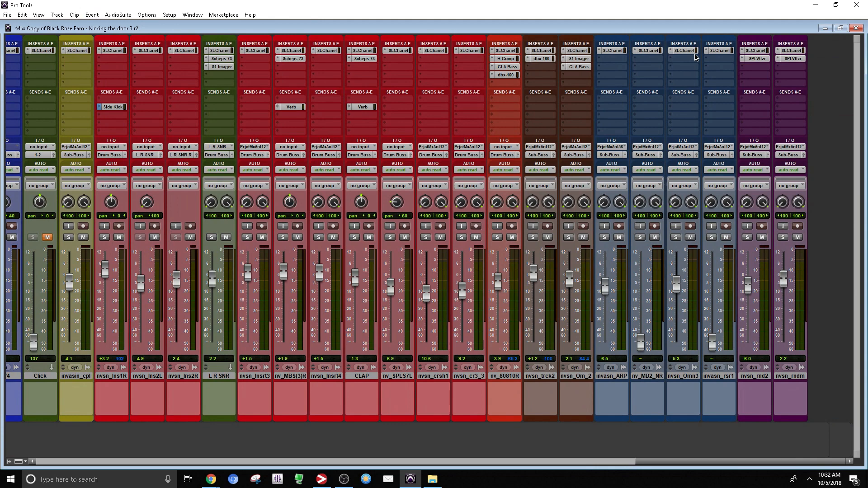
left_click(218, 51)
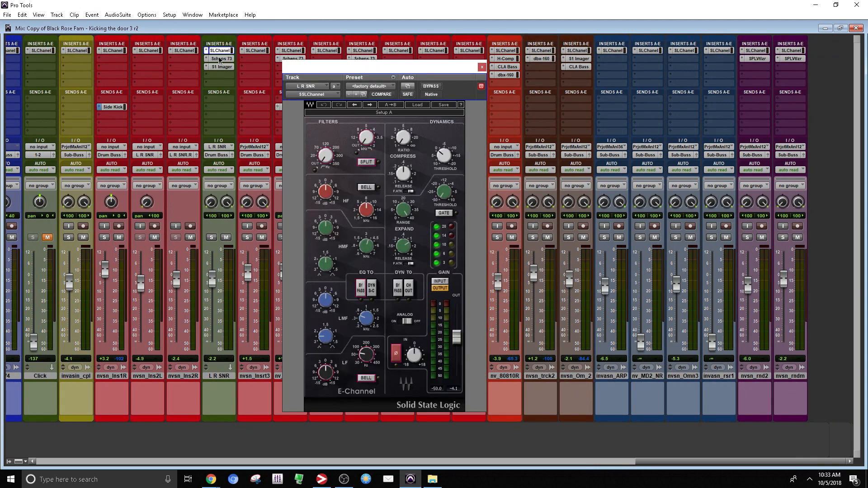
left_click(224, 59)
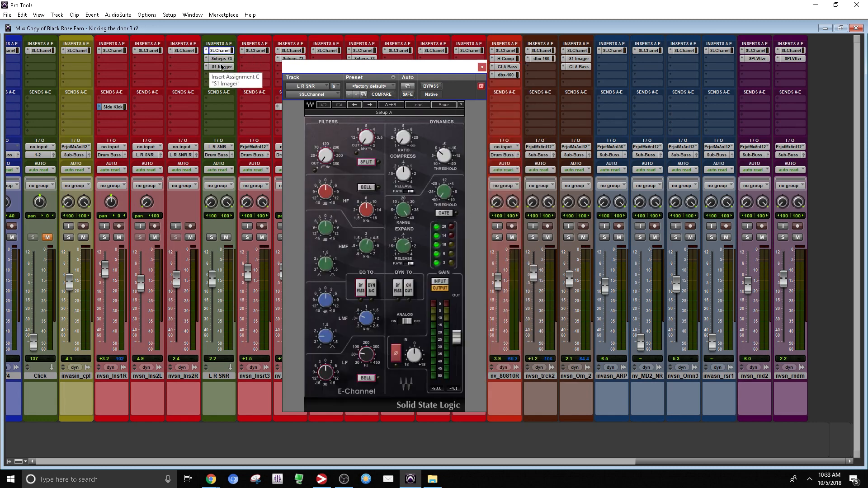
left_click(221, 58)
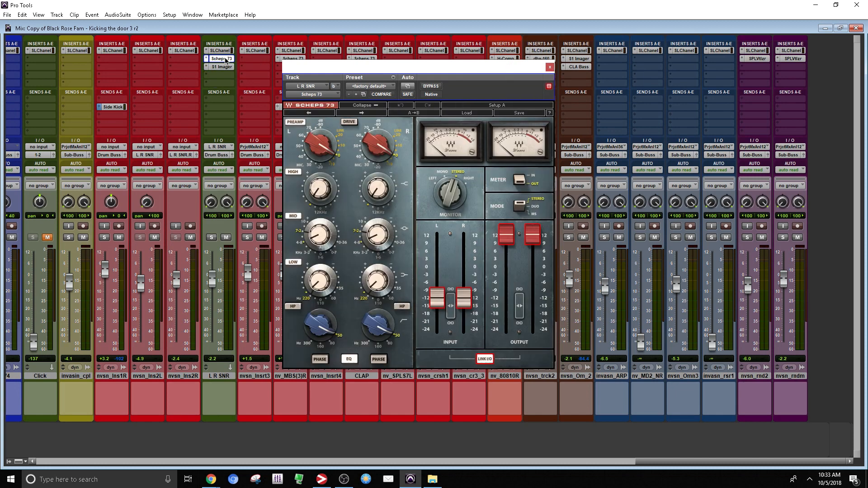
mouse_move(225, 60)
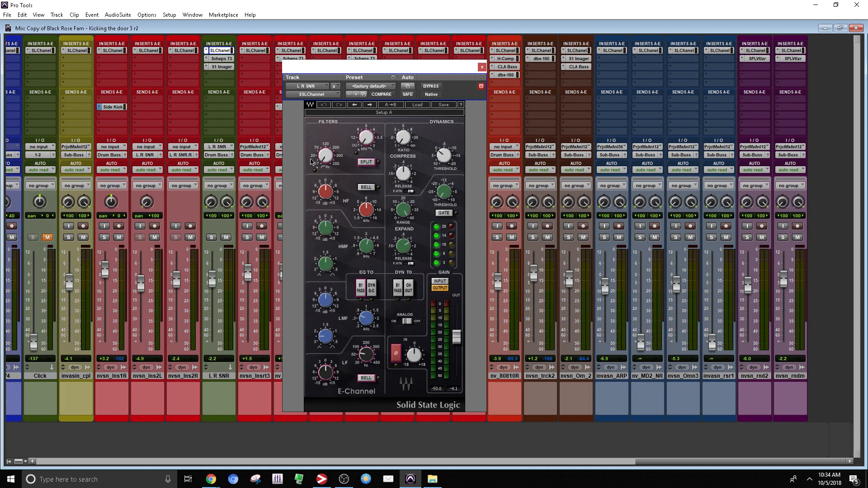
left_click(482, 67)
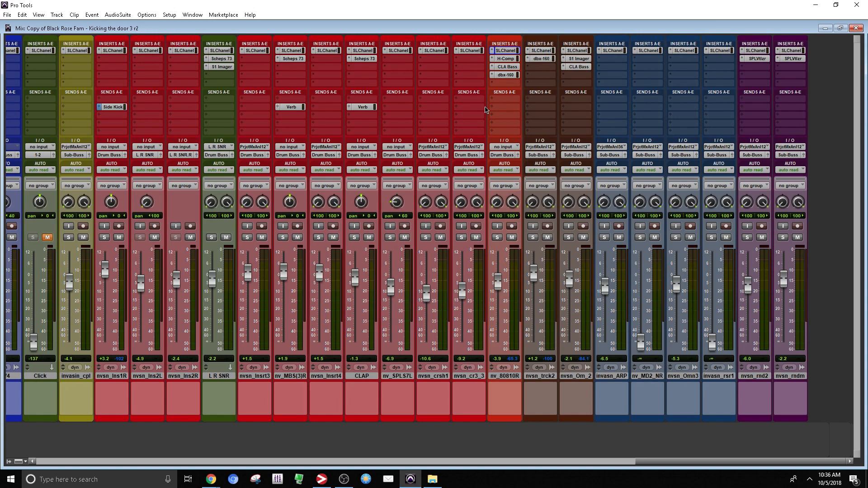
Open the SUM bus's Dorrough loudness meter, then its PuigChild 670 compressor
scroll("left", 3)
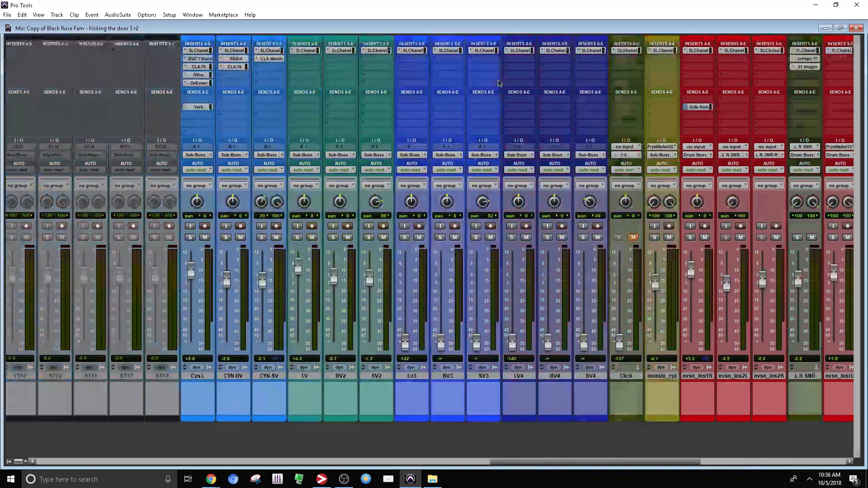
scroll("right", 3)
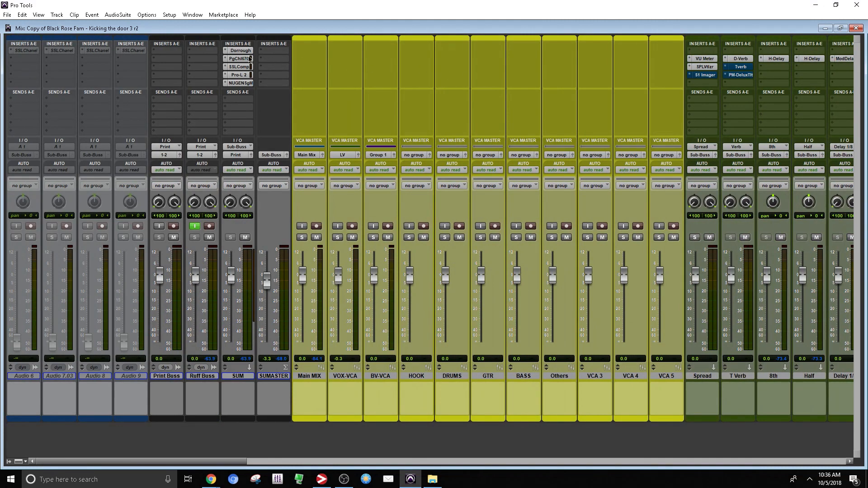
left_click(237, 50)
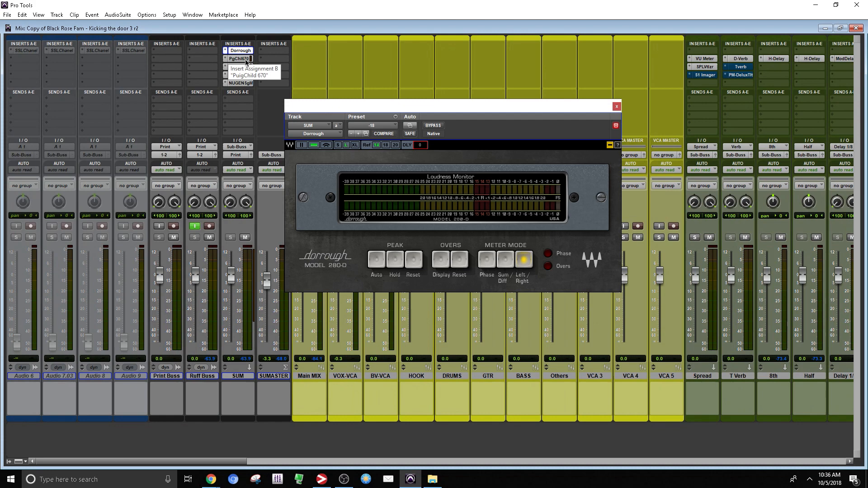
left_click(239, 58)
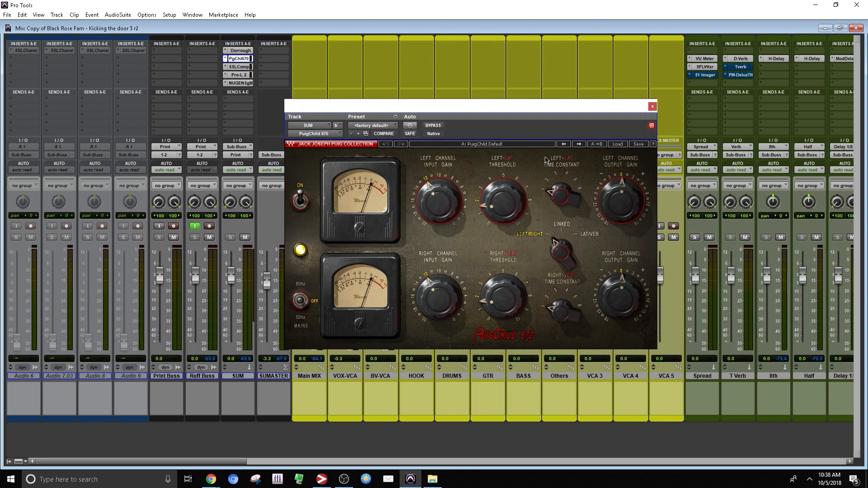
mouse_move(503, 226)
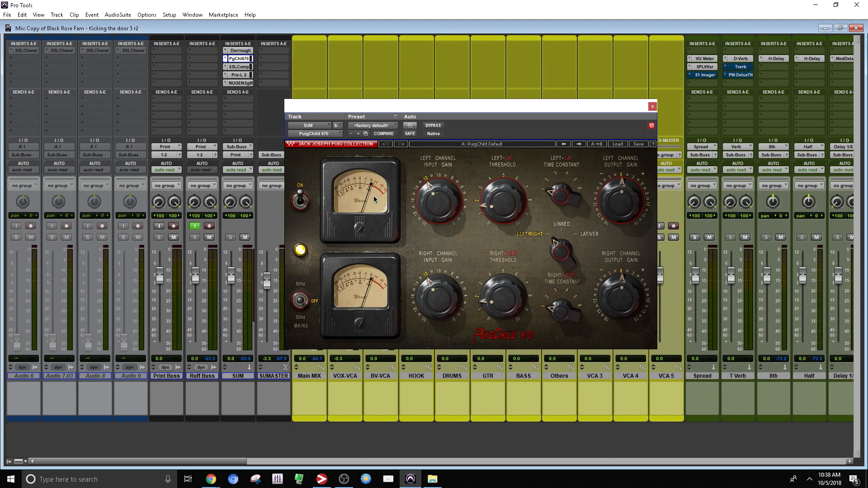
Open the SSL G-Master Buss Compressor from the SUM bus's SSLComp insert
left_click(239, 66)
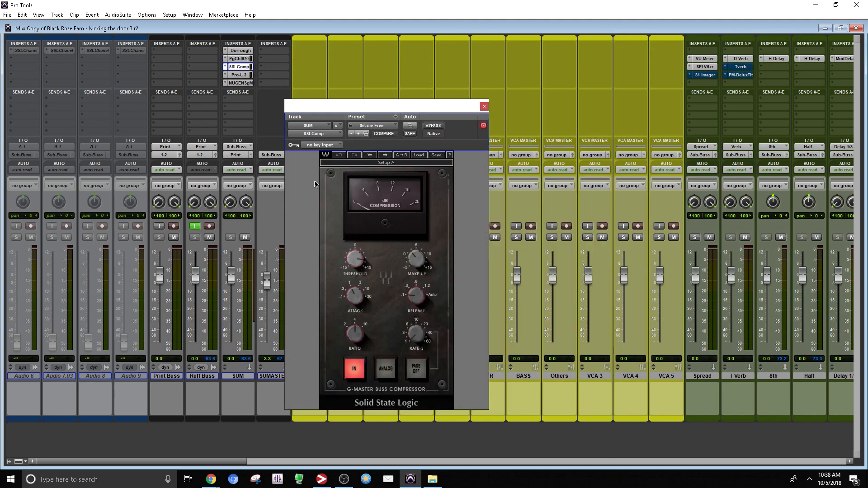
mouse_move(319, 187)
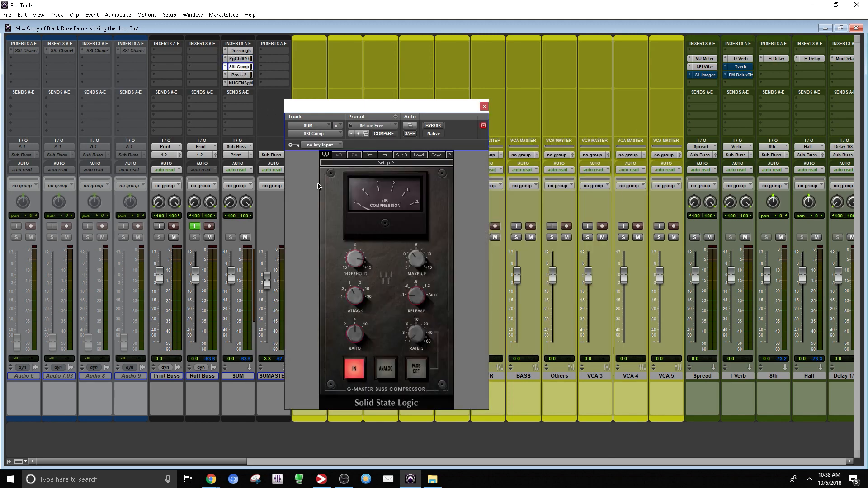